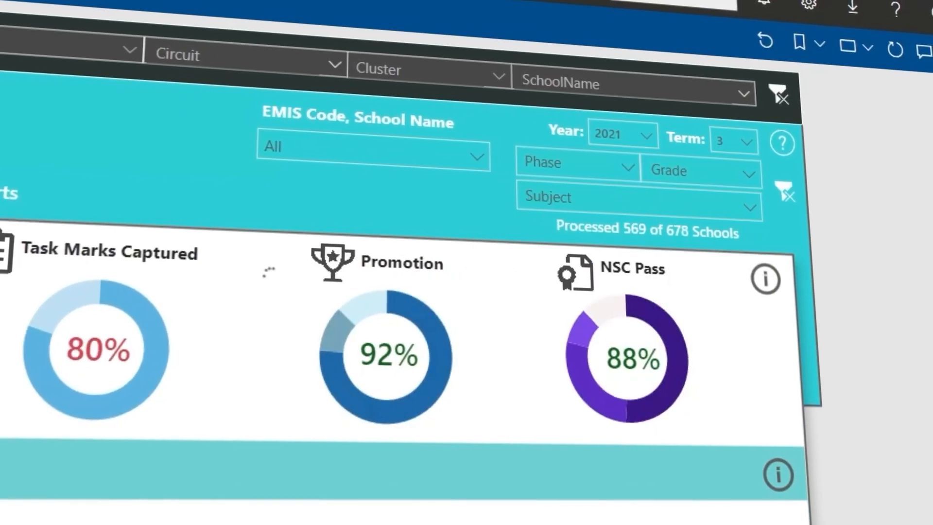
Open Region 1's Achievement view showing Grade 1 results with 89% passing this term
left_click(700, 170)
type("ne")
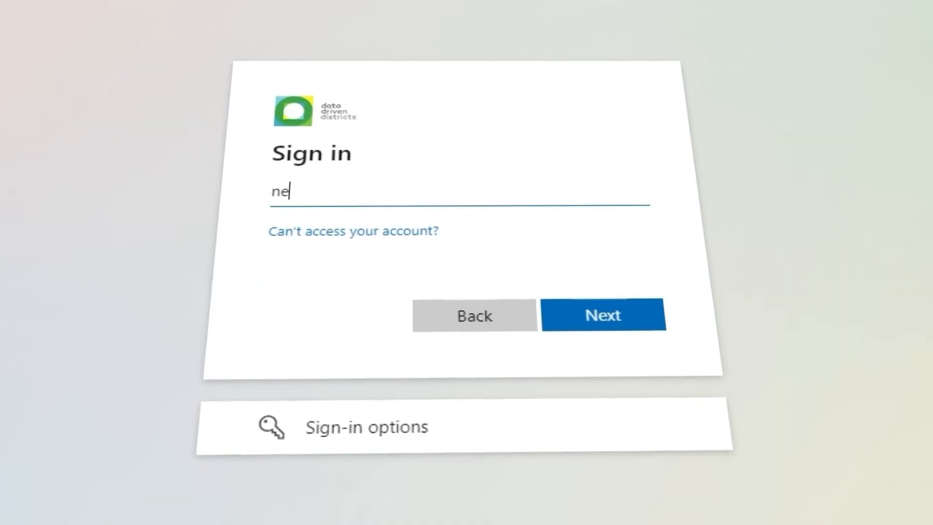
left_click(602, 315)
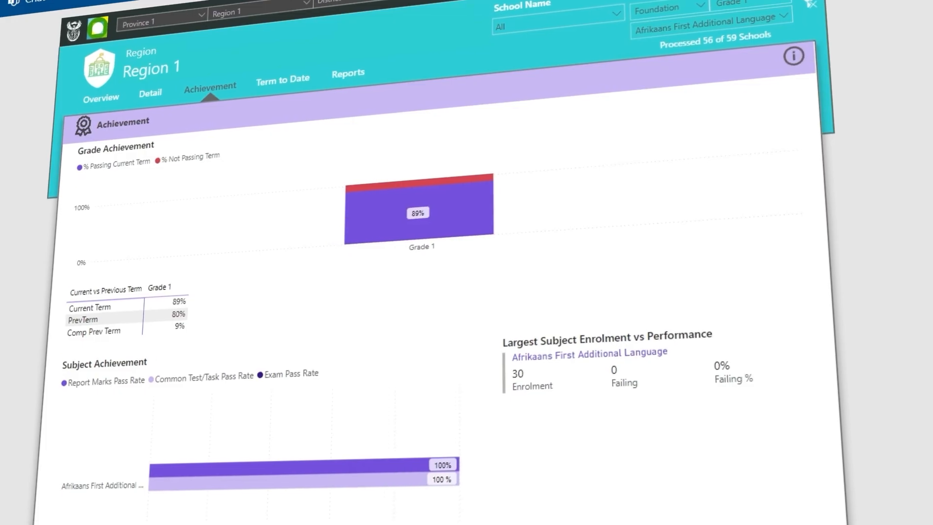